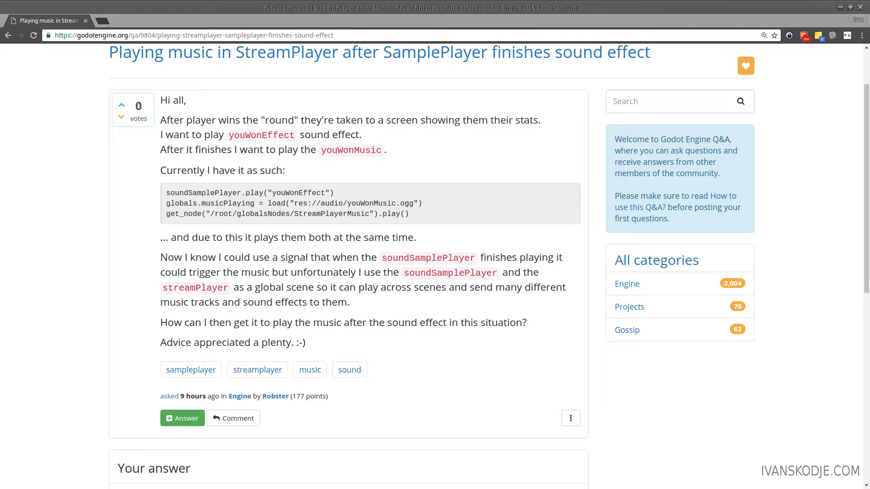
Step: Review the question and highlight the music file path it mentions
scroll(down, 3)
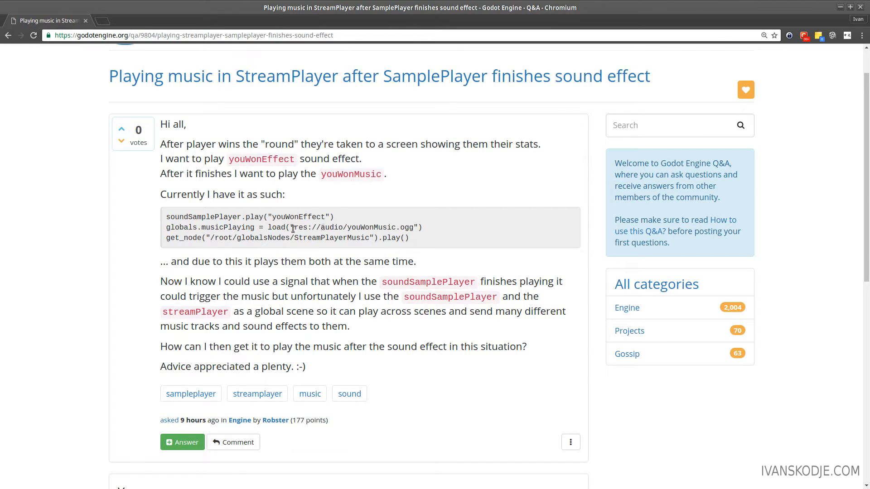
drag(295, 226, 414, 227)
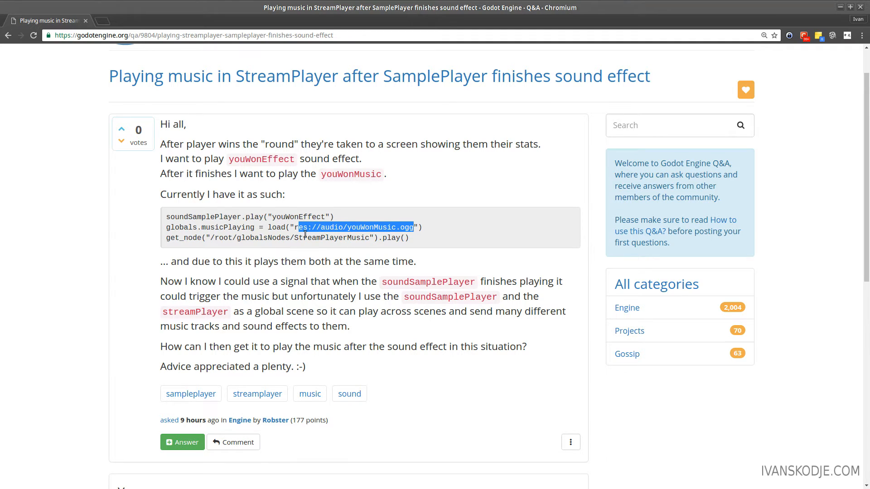
double_click(392, 239)
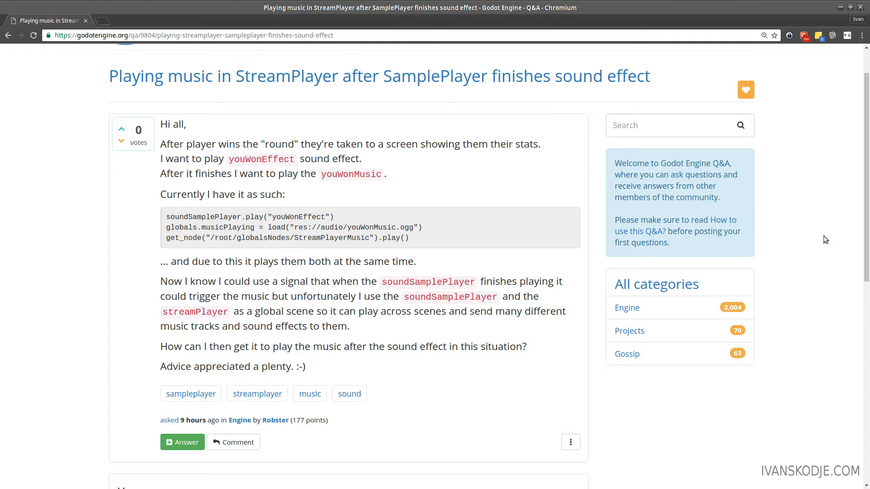
mouse_move(727, 278)
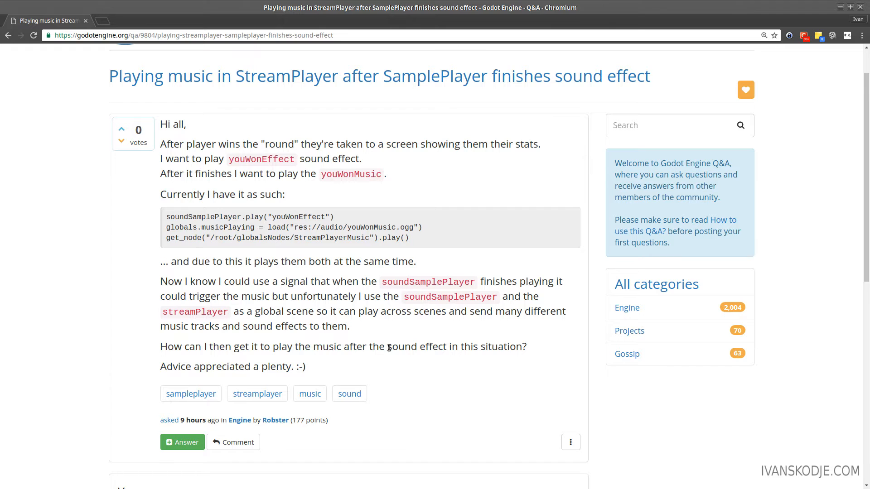
mouse_move(224, 362)
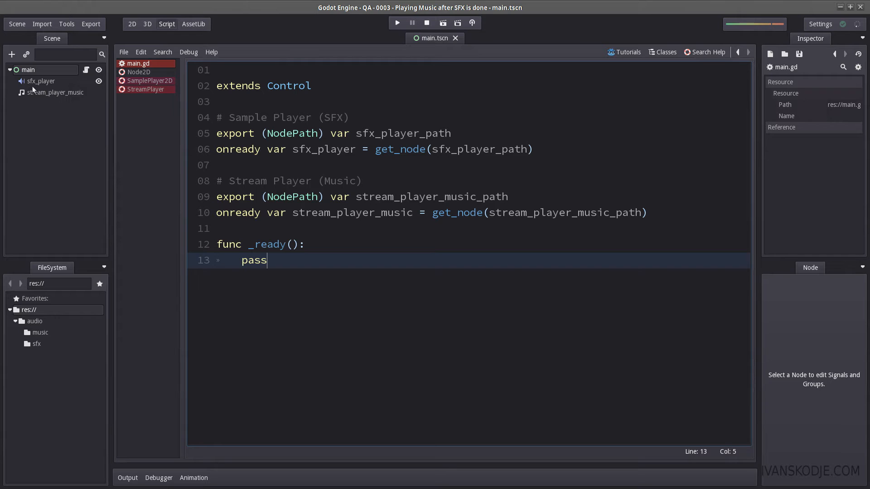
Step: Inspect the sfx_player and stream_player_music nodes and the music stream resource in the scene
click(132, 24)
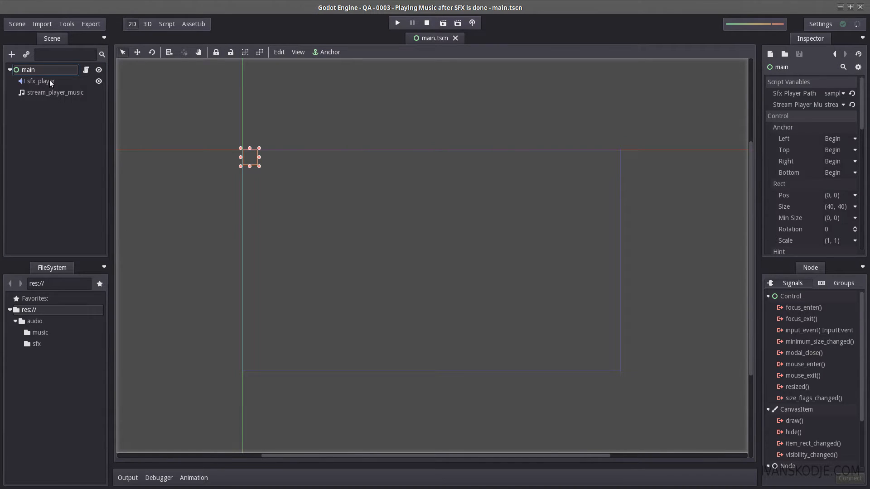
click(40, 80)
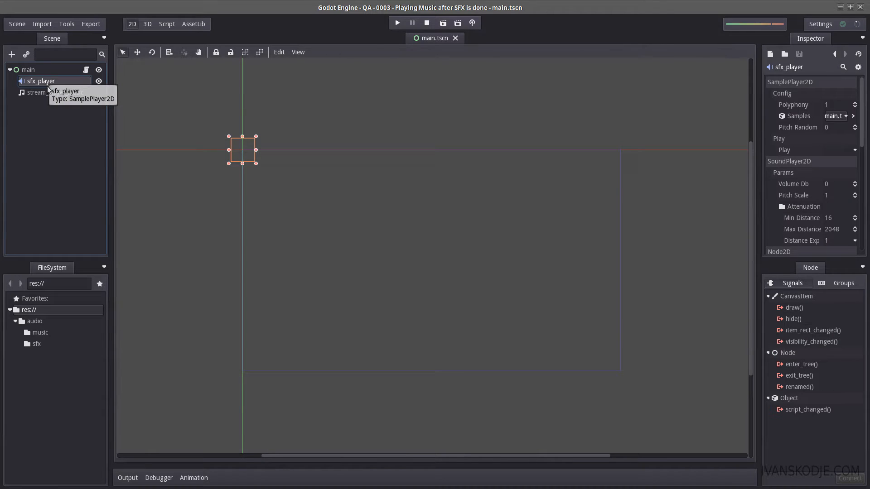
click(55, 93)
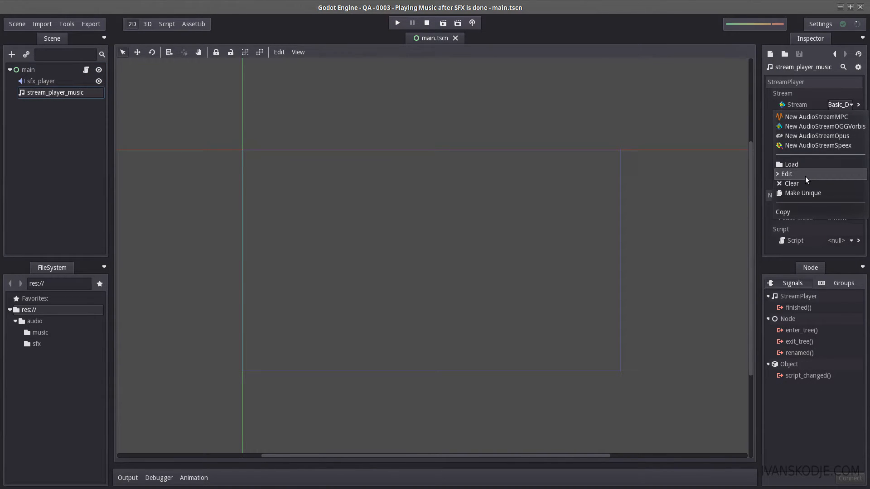
click(785, 174)
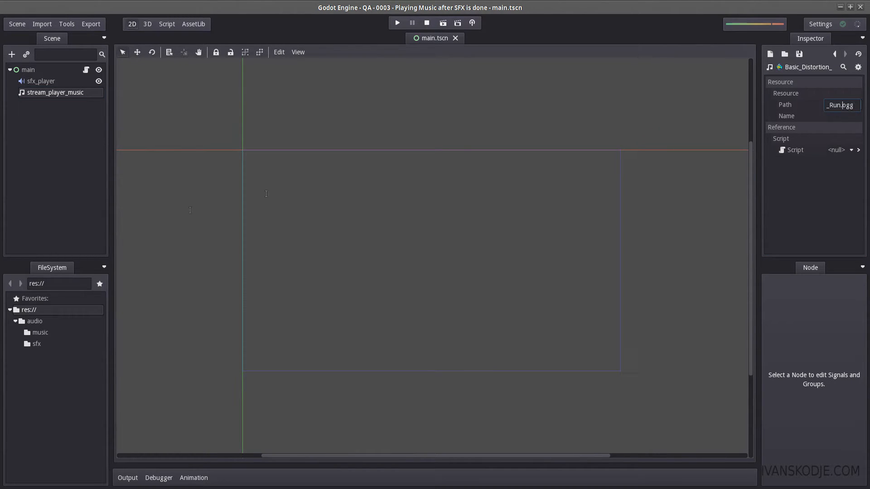
mouse_move(463, 142)
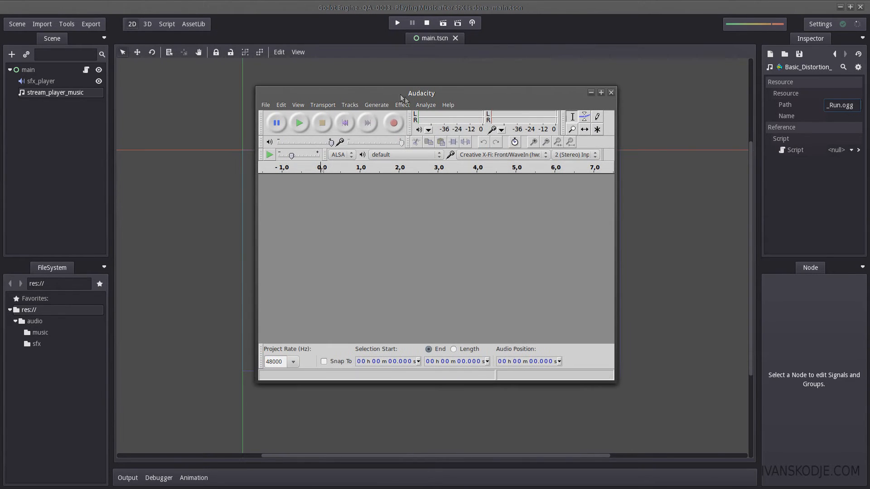
click(611, 92)
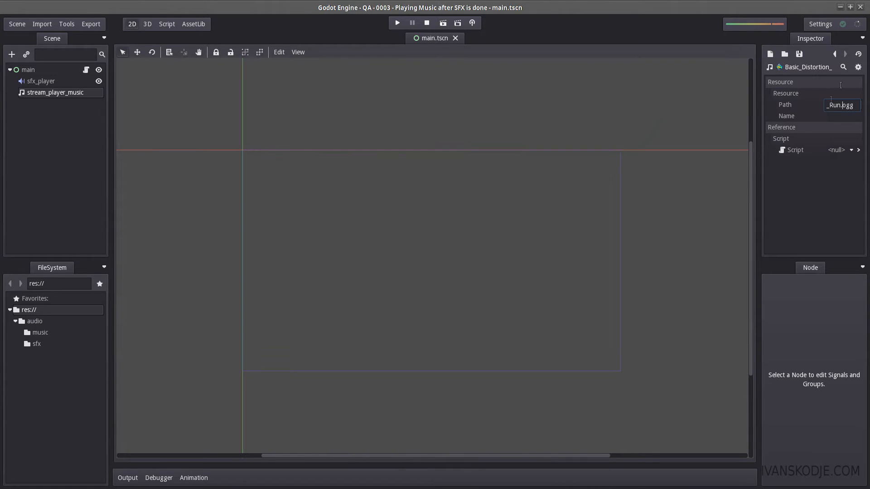
click(56, 92)
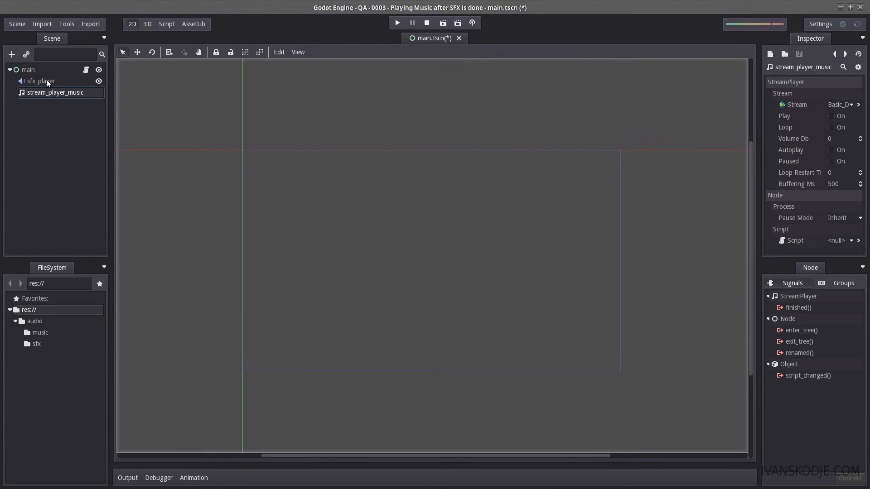
click(40, 80)
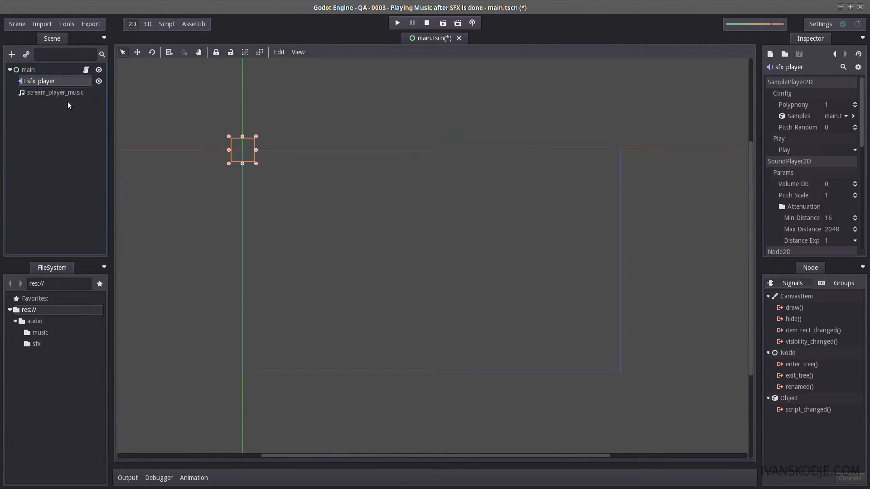
click(56, 93)
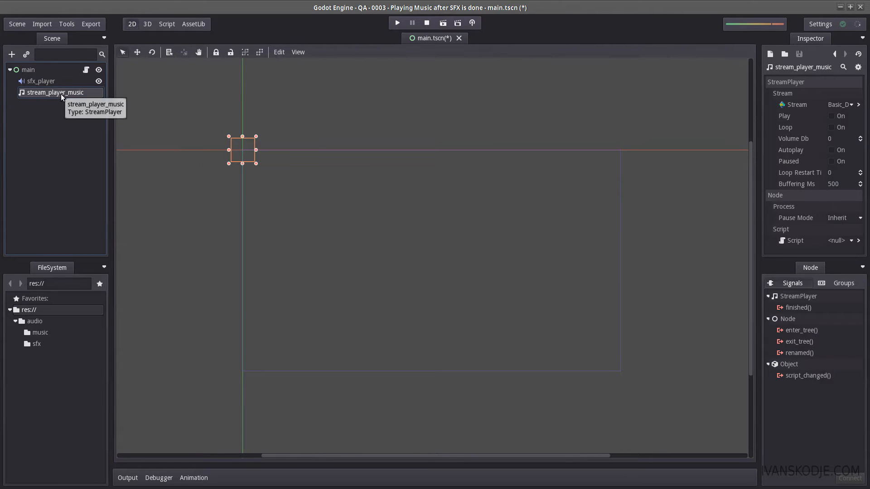
click(167, 24)
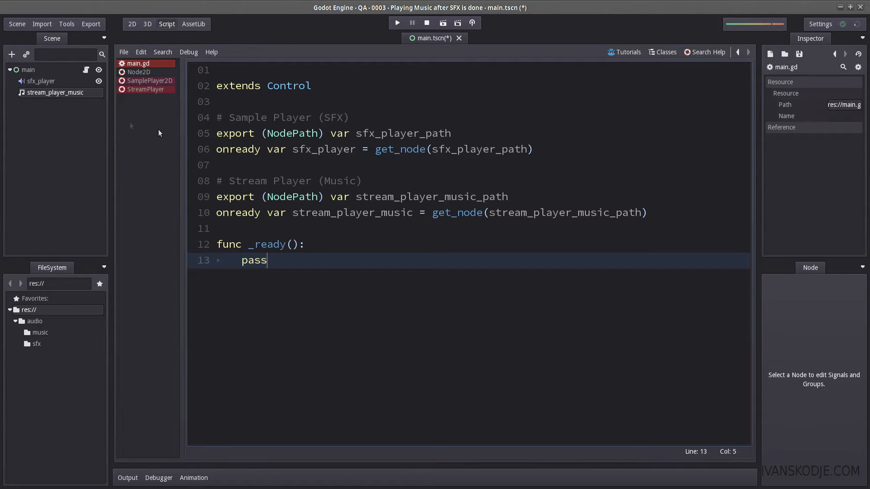
Step: Add sfx_player.play("sfx") as the first line inside _ready in main.gd
double_click(324, 150)
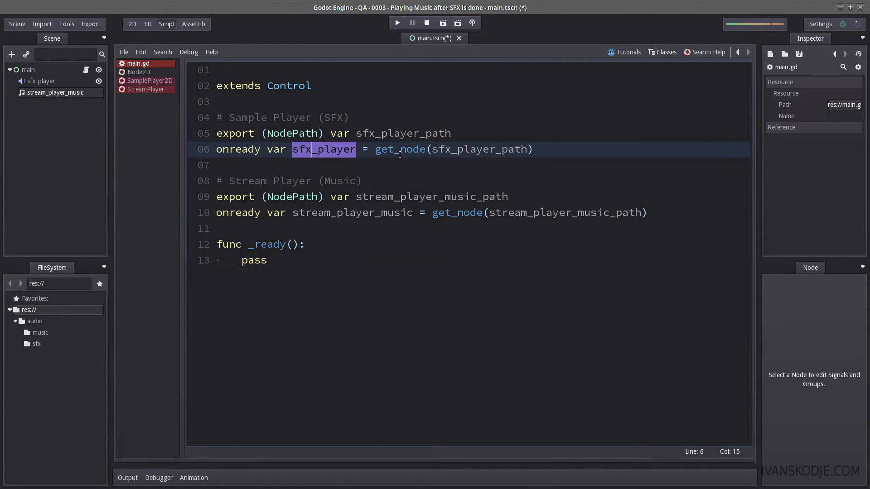
double_click(399, 149)
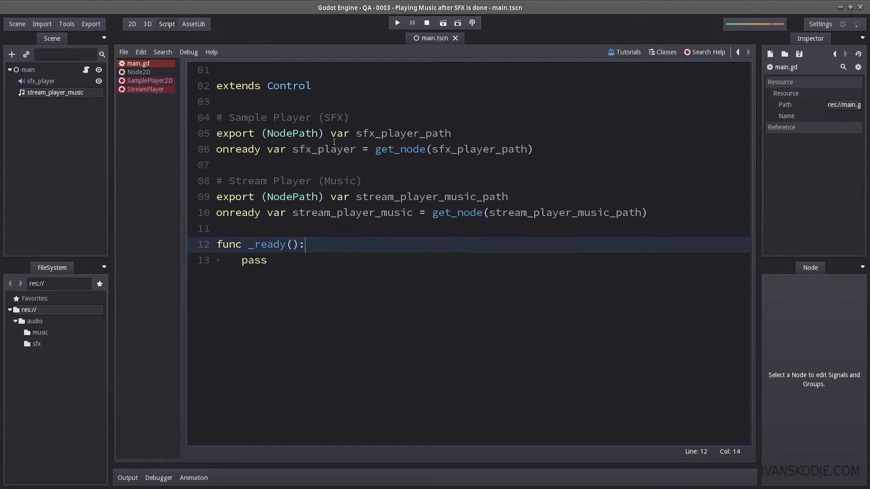
key(enter)
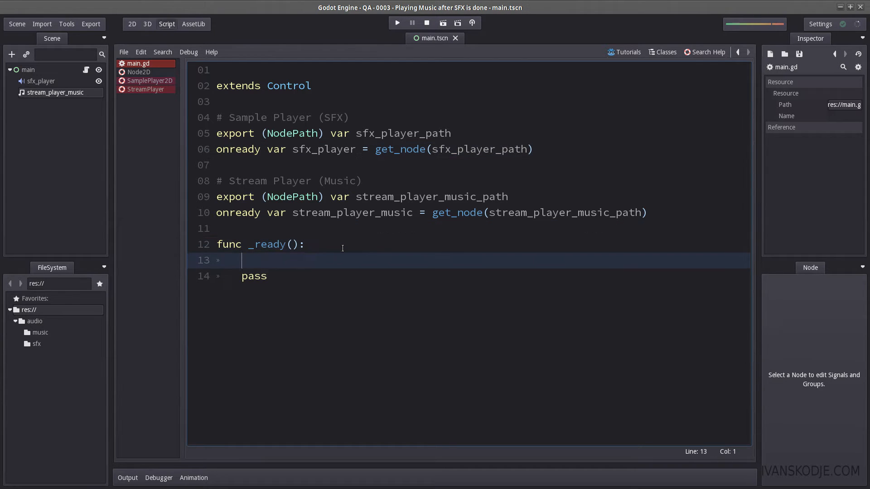
text(sfx_player.)
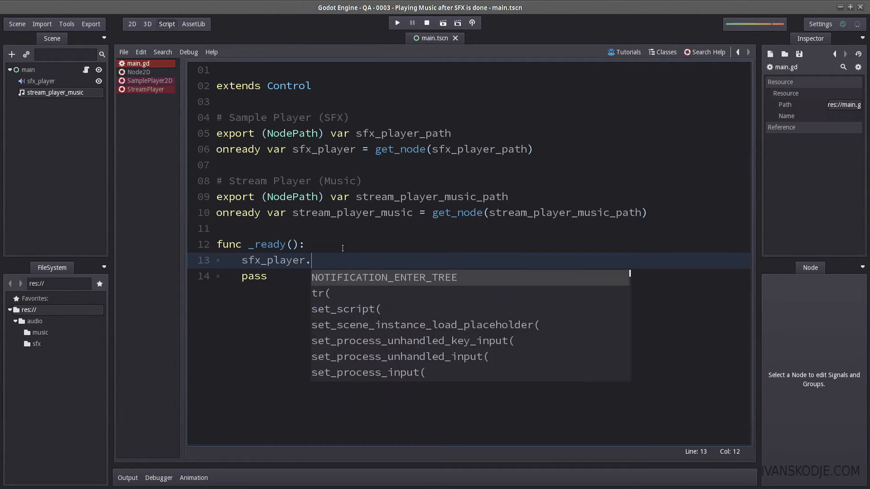
text(play("sf)
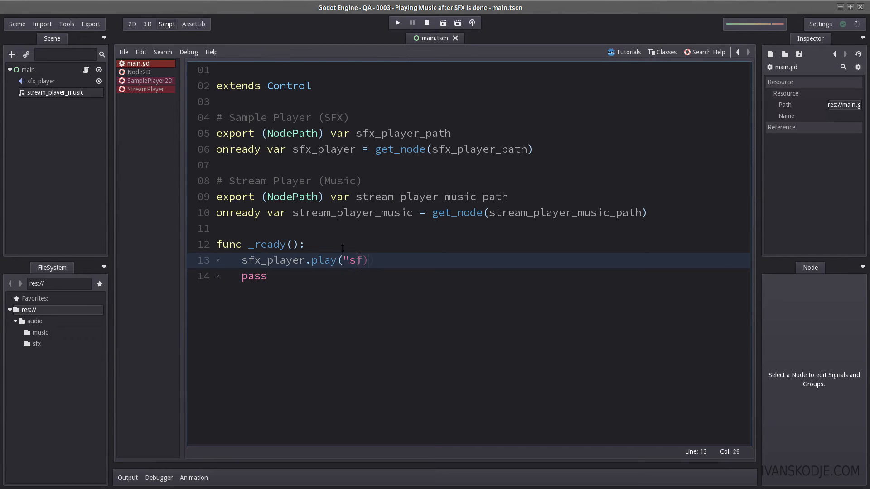
text(x)
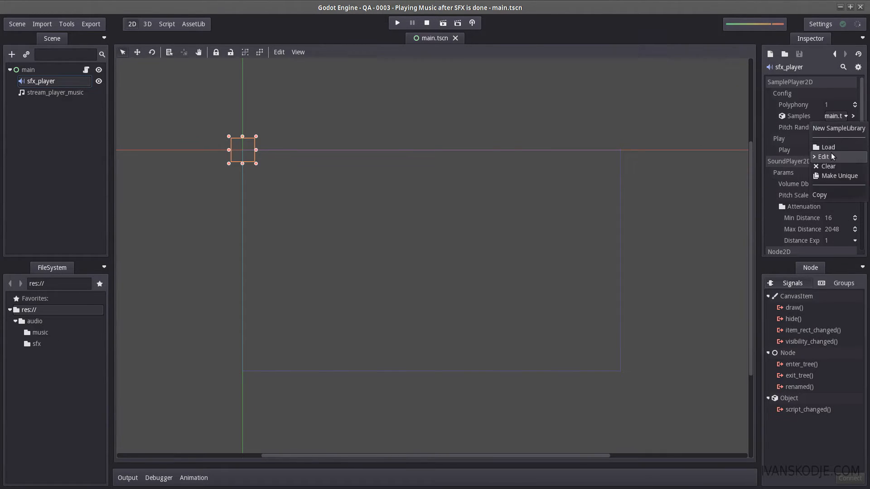
Step: Open sfx_player's sample library, which lists the sfx and sfx2 samples
click(824, 156)
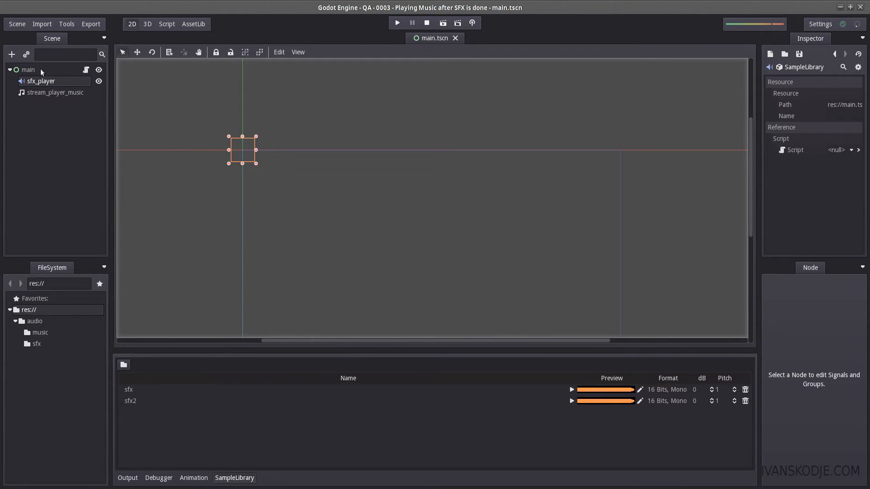
mouse_move(132, 389)
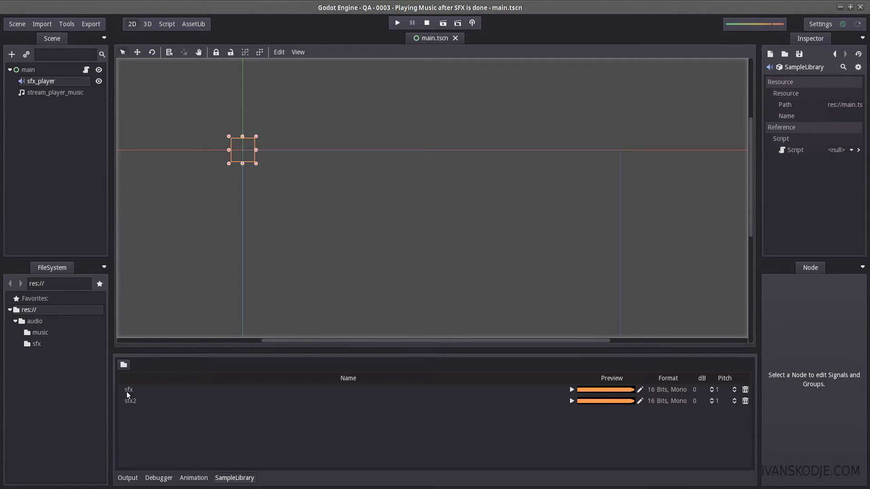
mouse_move(676, 424)
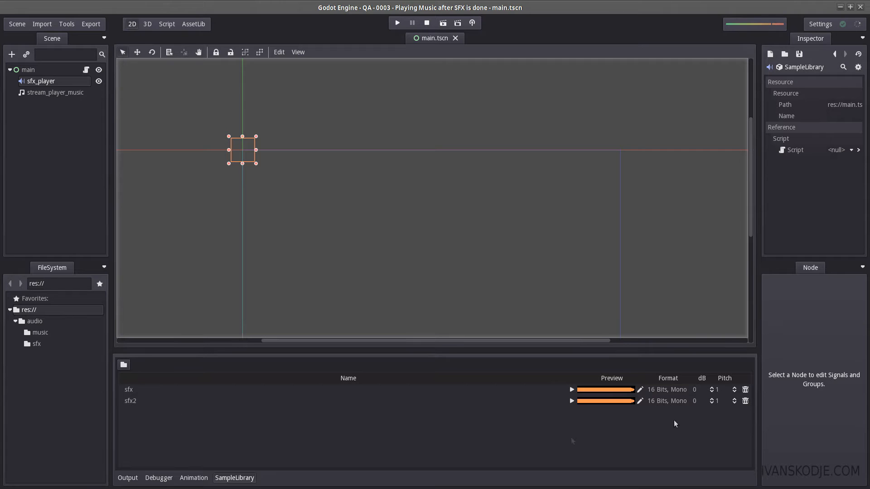
mouse_move(560, 377)
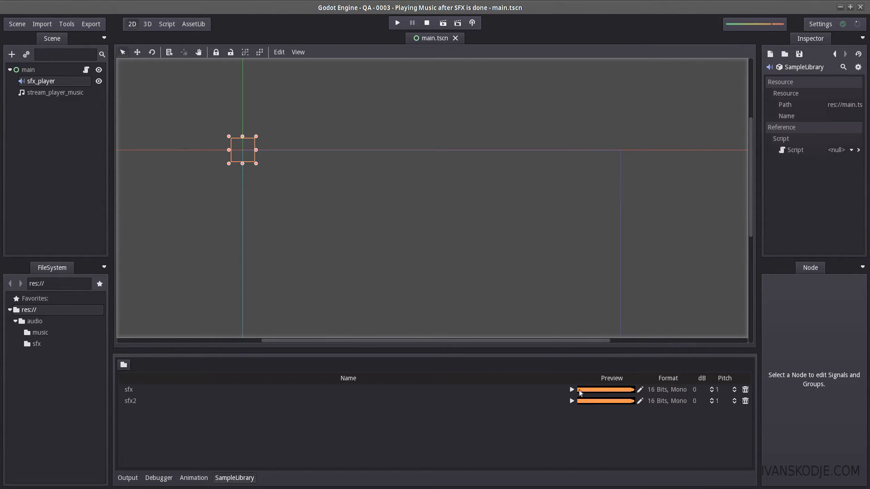
mouse_move(82, 73)
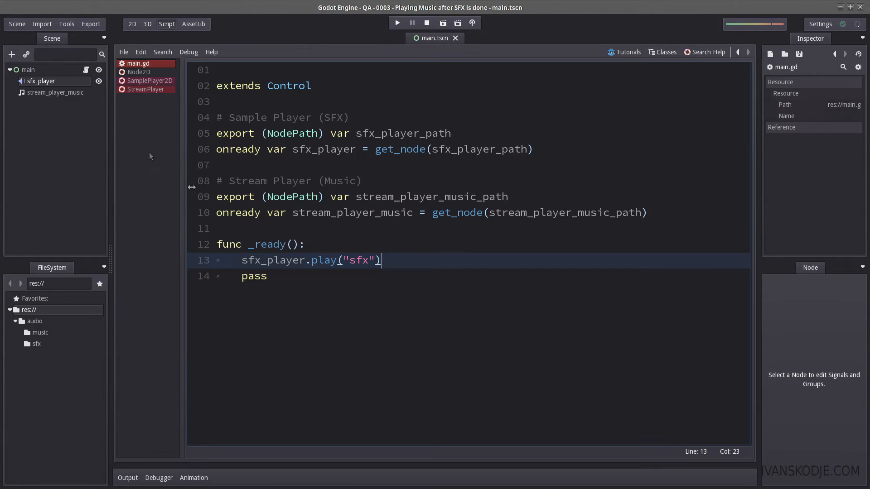
double_click(261, 260)
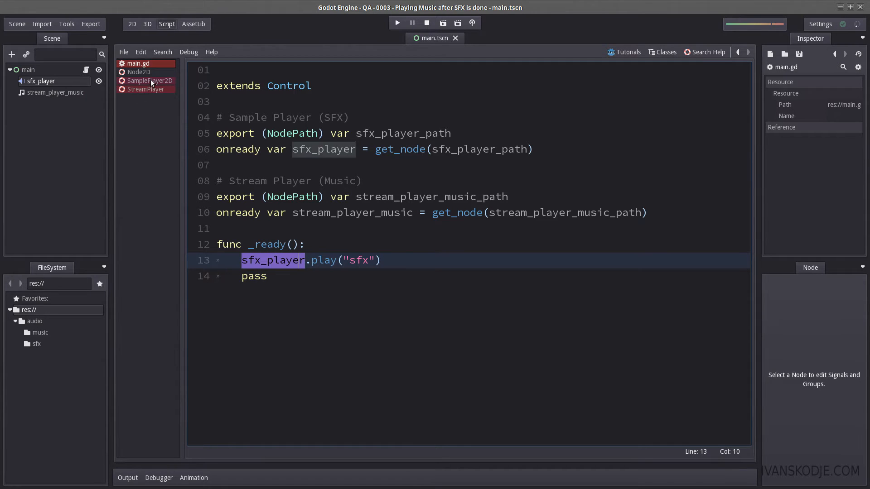
click(148, 80)
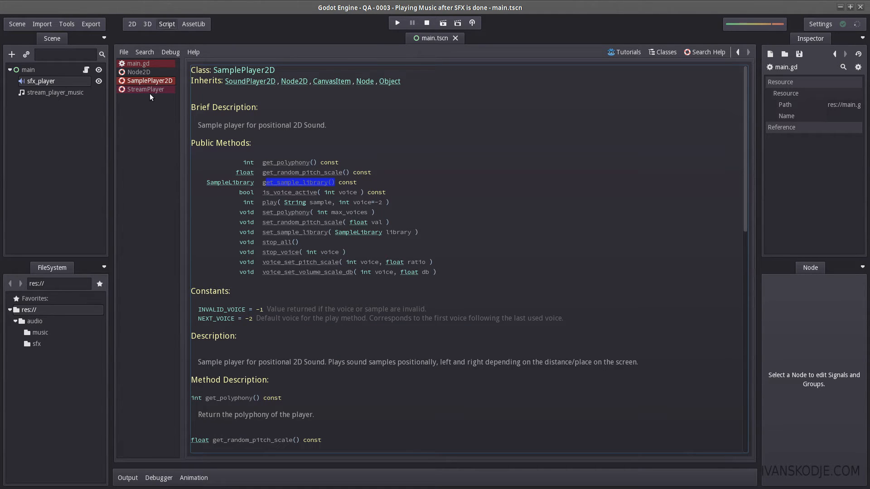
click(145, 90)
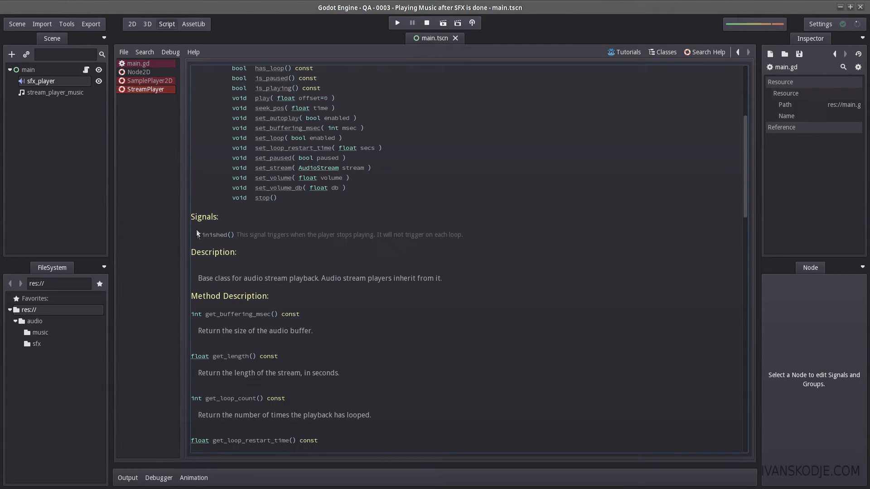
mouse_move(253, 150)
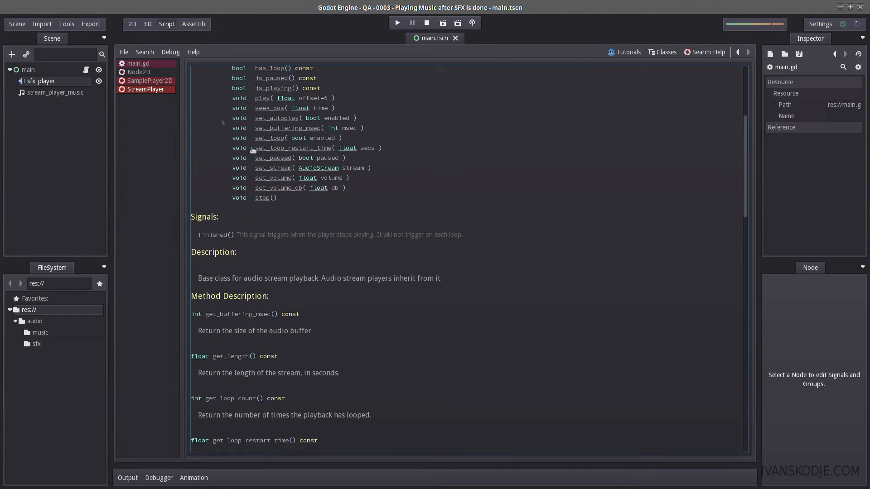
click(150, 81)
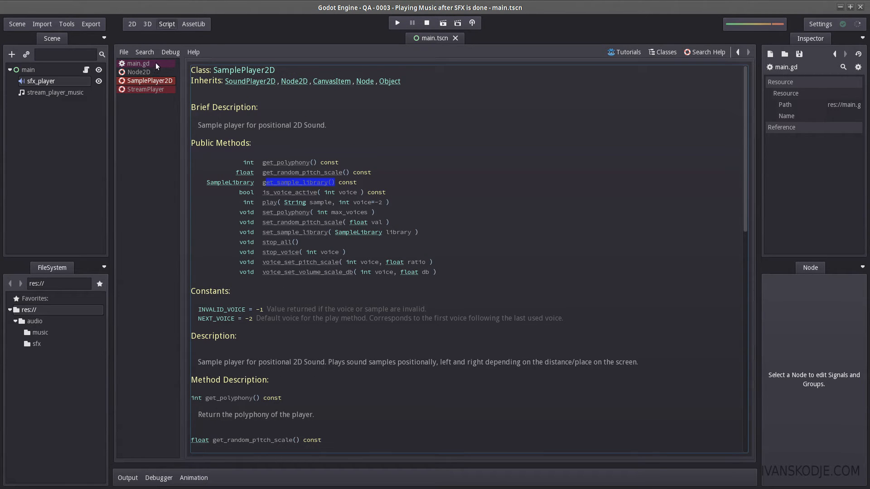
click(138, 64)
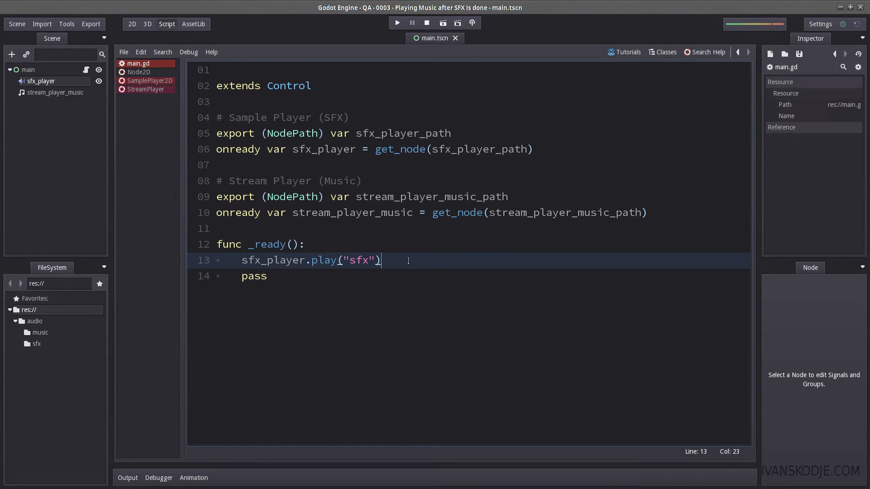
text(set_proces)
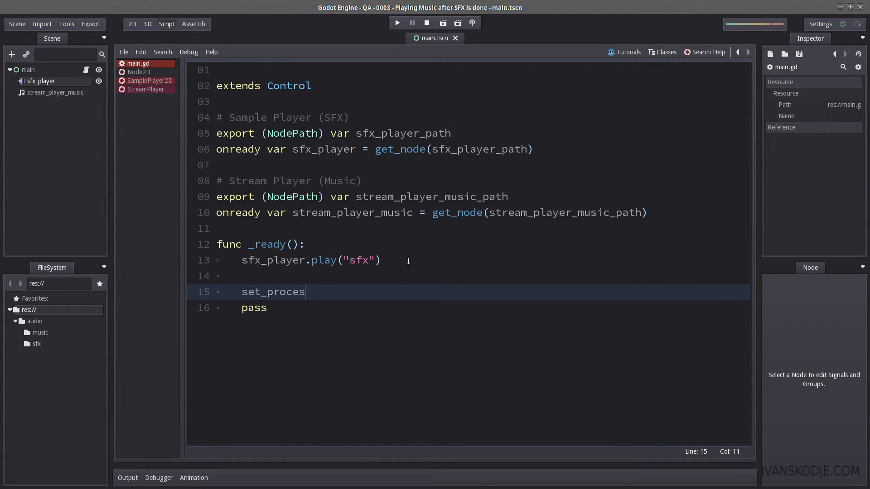
text(s(true))
text(func _process(delta):)
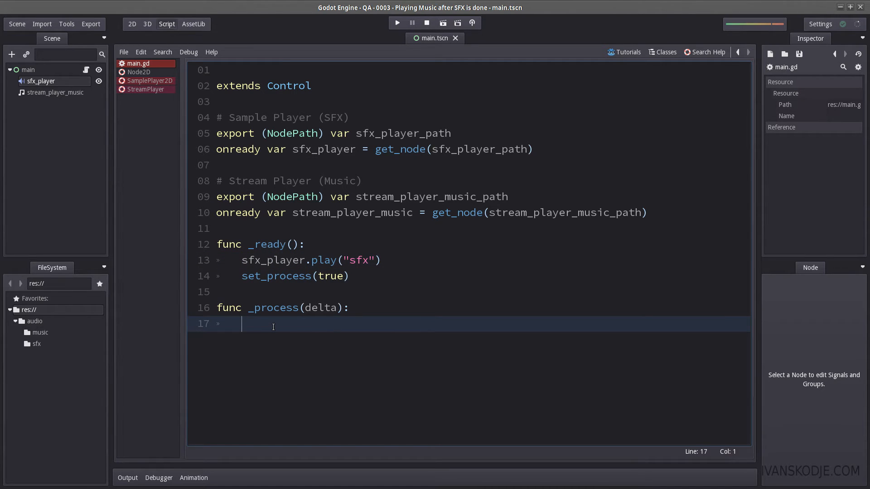
text(if()
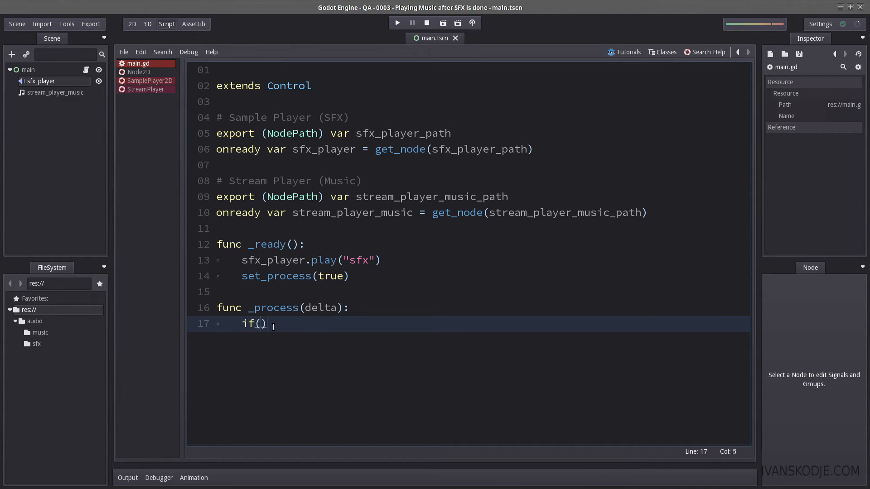
text(sfx_player.is_voice_)
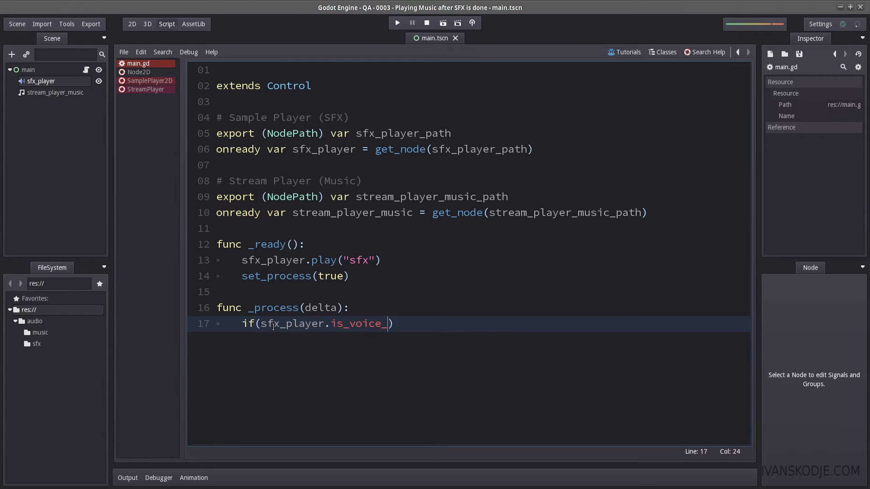
text(active(0))
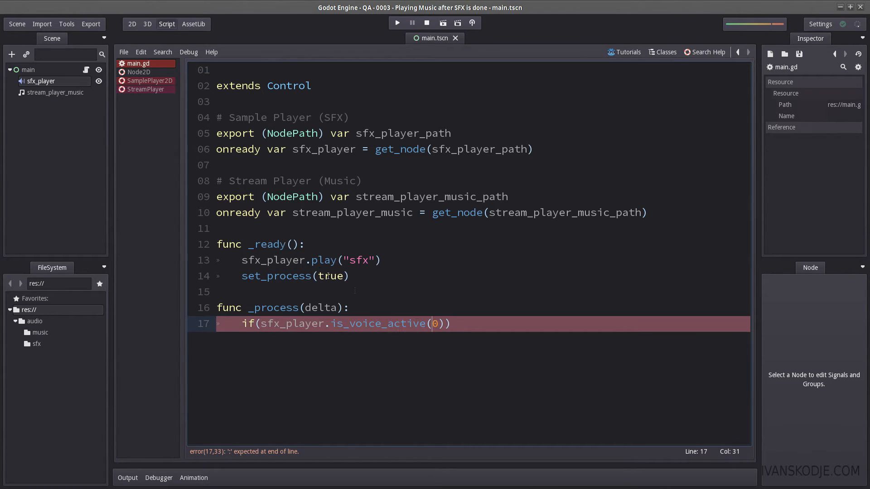
double_click(272, 261)
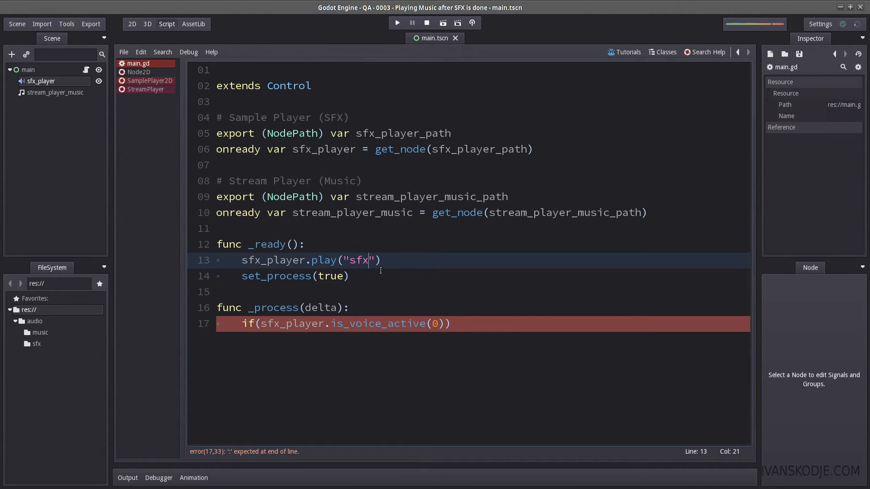
double_click(272, 260)
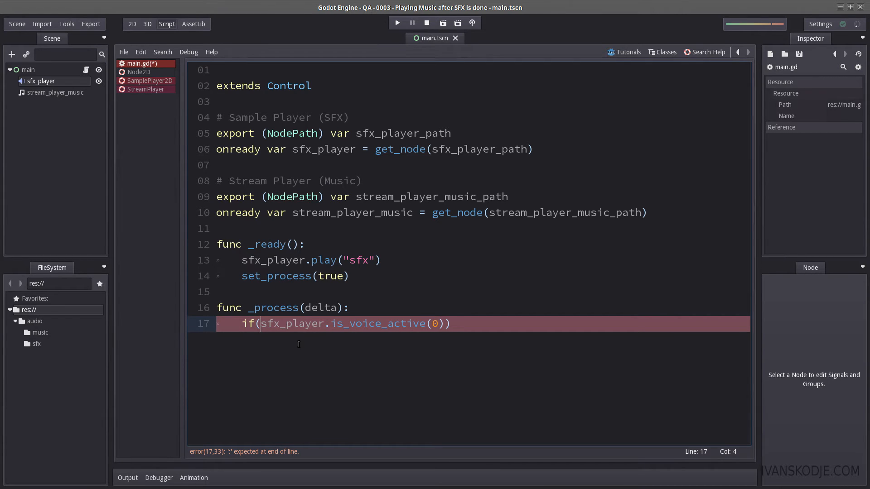
text(!)
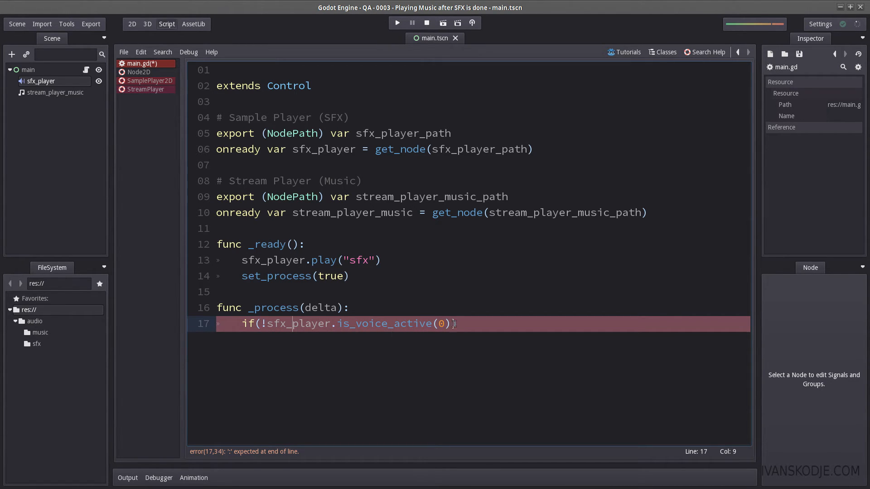
text(&&)
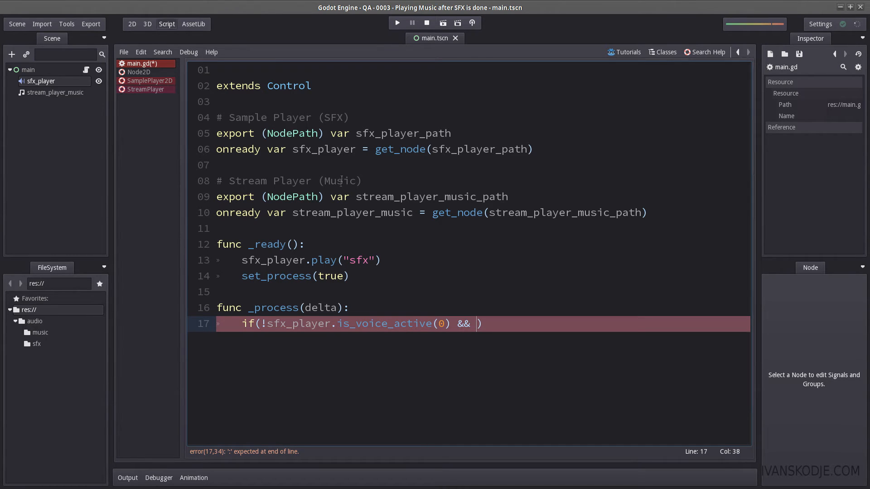
double_click(351, 212)
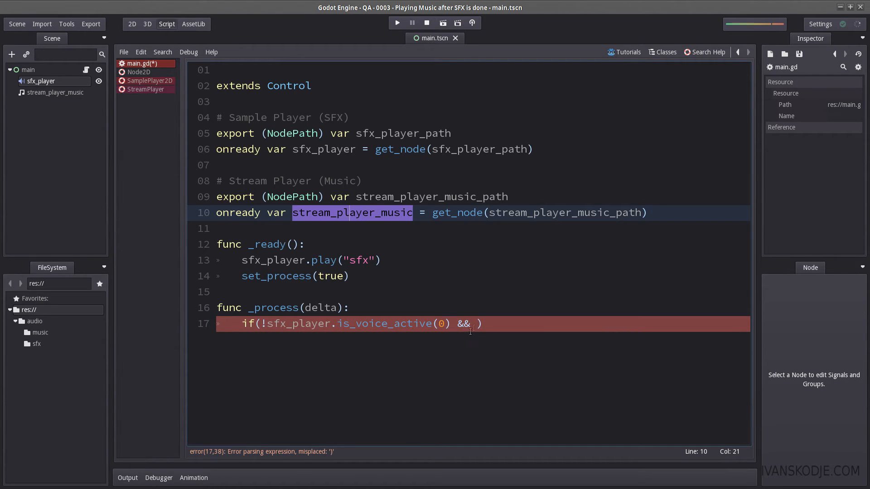
text(!stream_player_music)
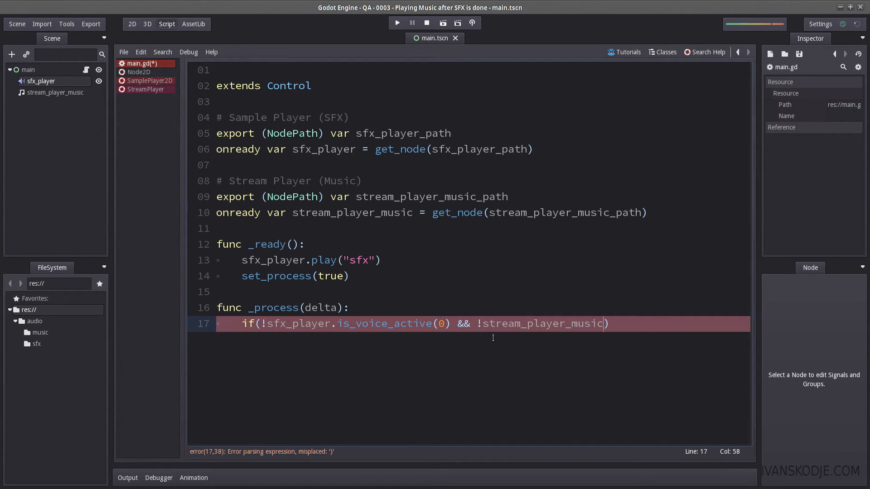
text(.)
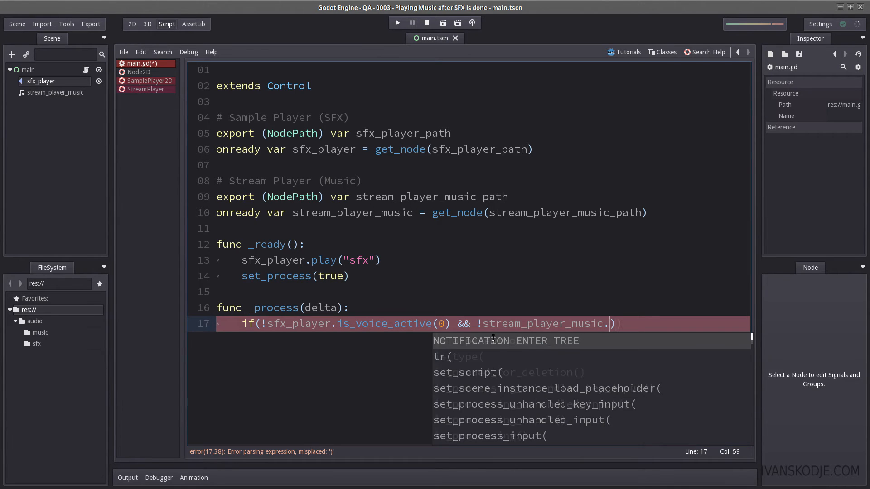
text(is_playing())
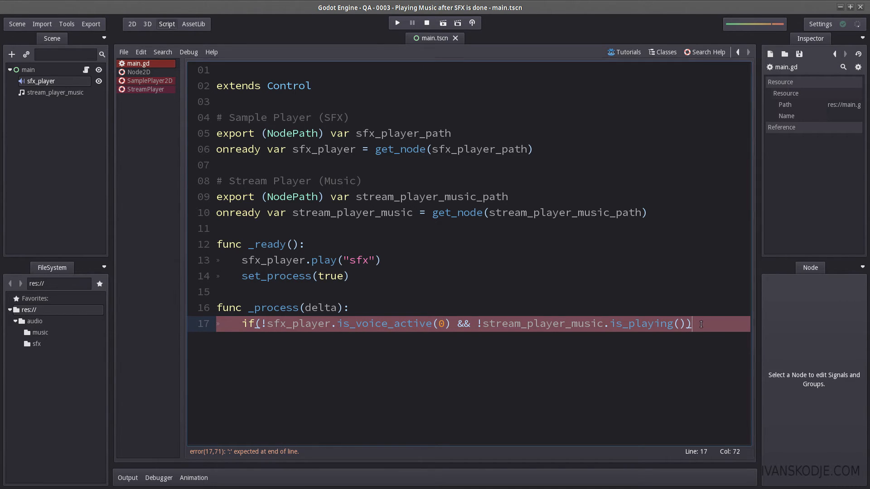
text(:)
key(enter)
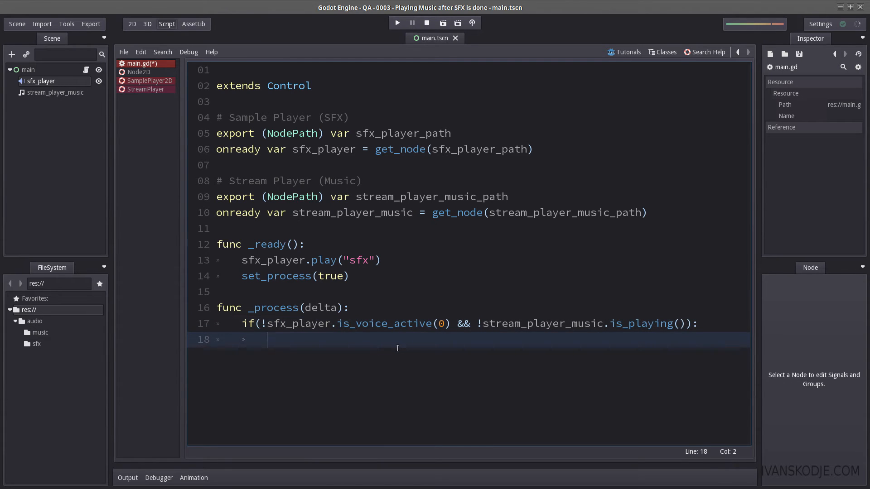
text(stream_player_music.play())
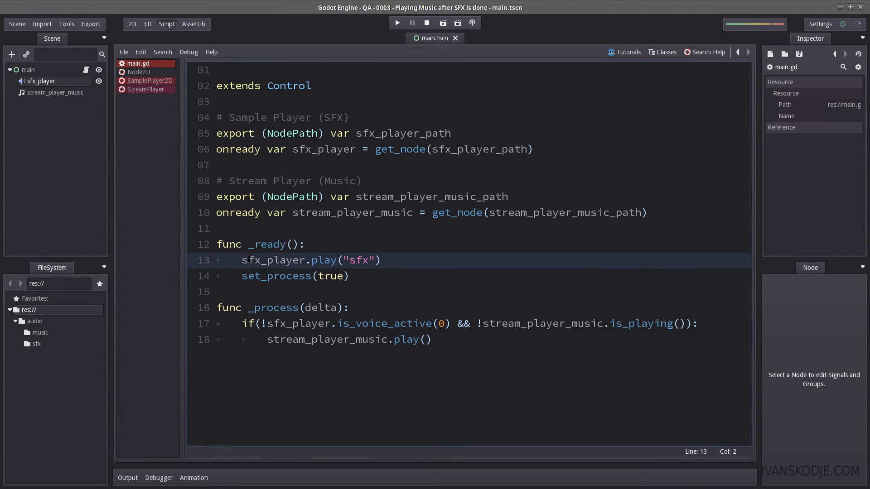
double_click(275, 276)
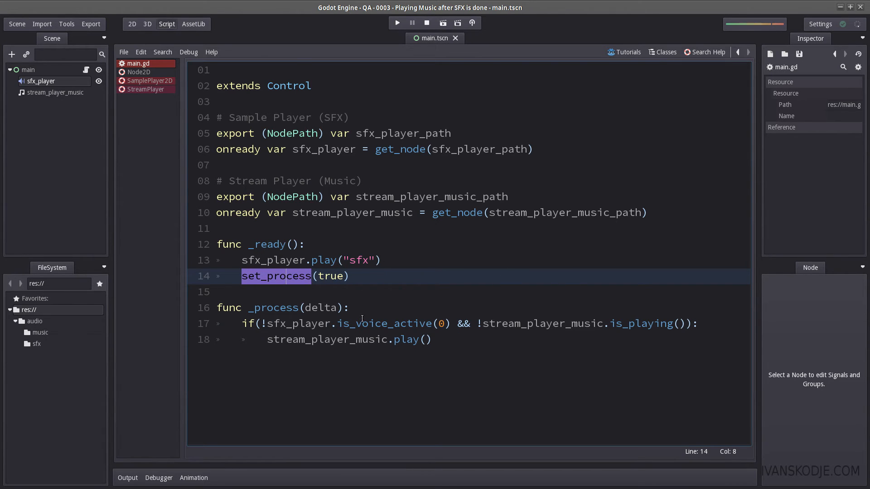
double_click(273, 309)
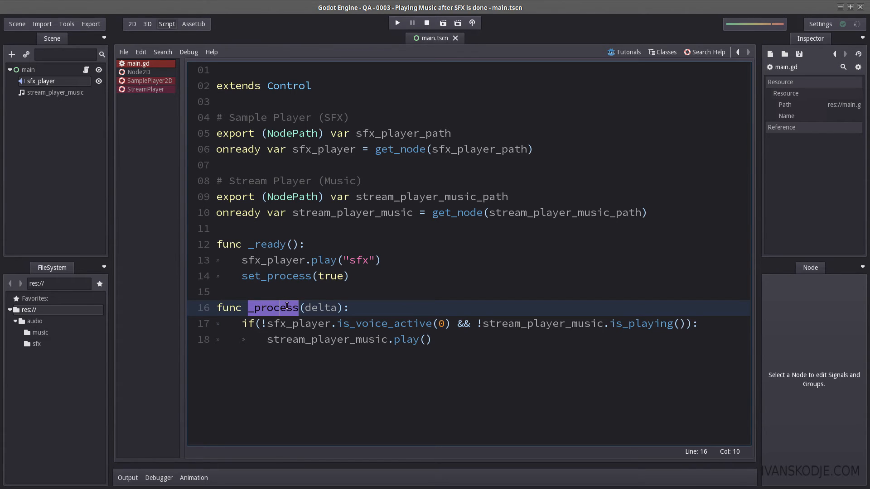
click(337, 308)
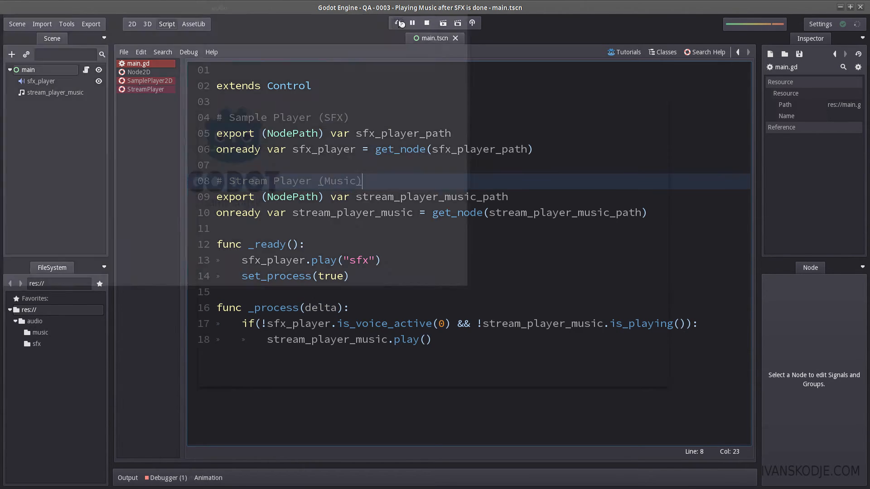
Step: Stop the running scene after listening to it
click(400, 23)
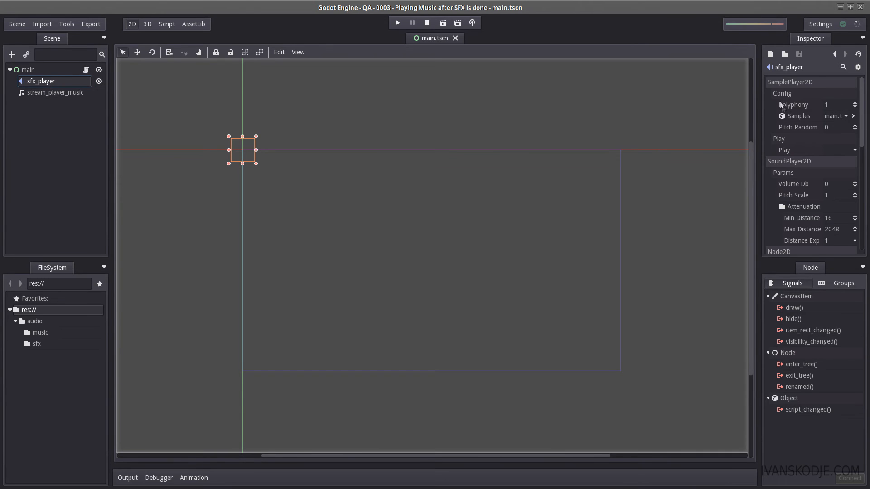
mouse_move(793, 82)
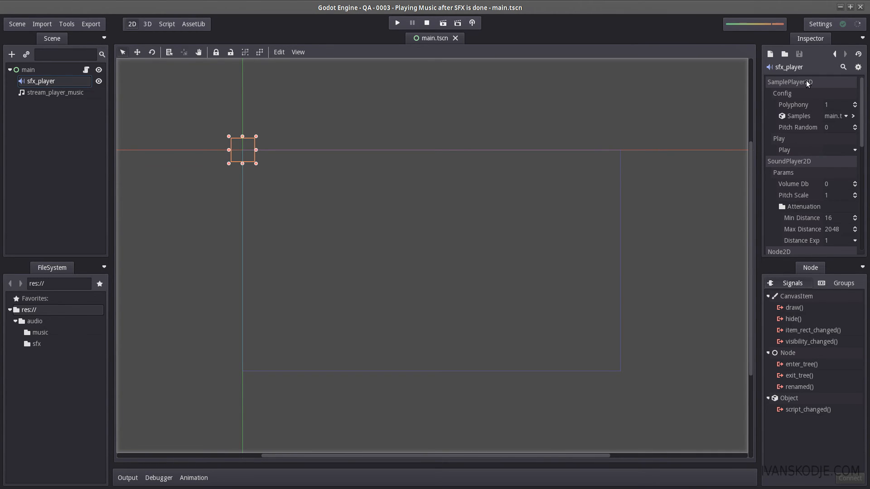
Step: Change sfx_player to a StreamPlayer with soundeffect.ogg loaded, then return to main.gd
right_click(38, 81)
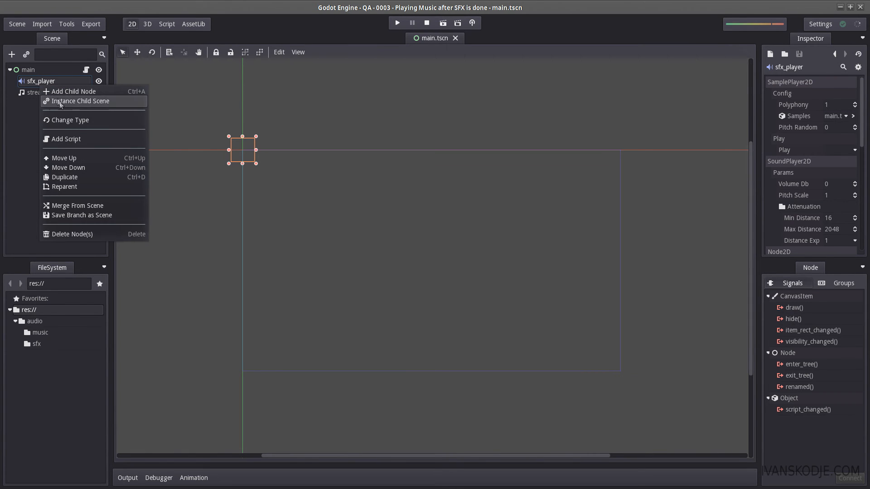
click(73, 91)
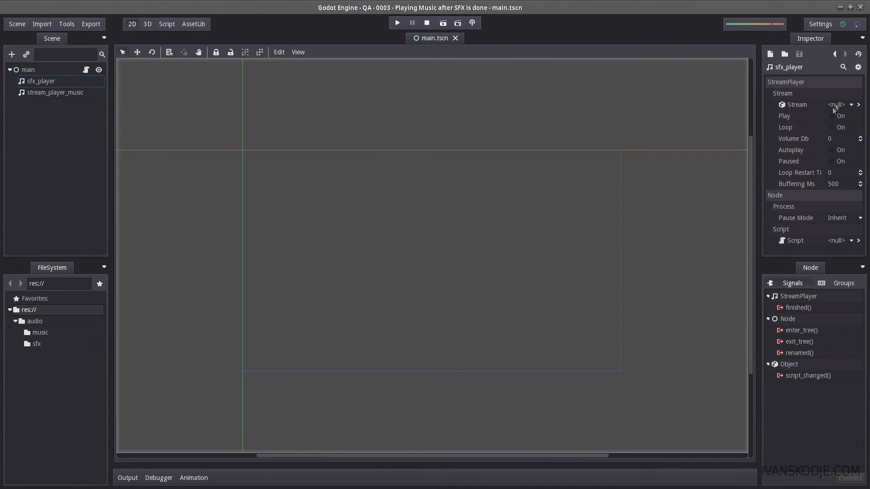
click(859, 104)
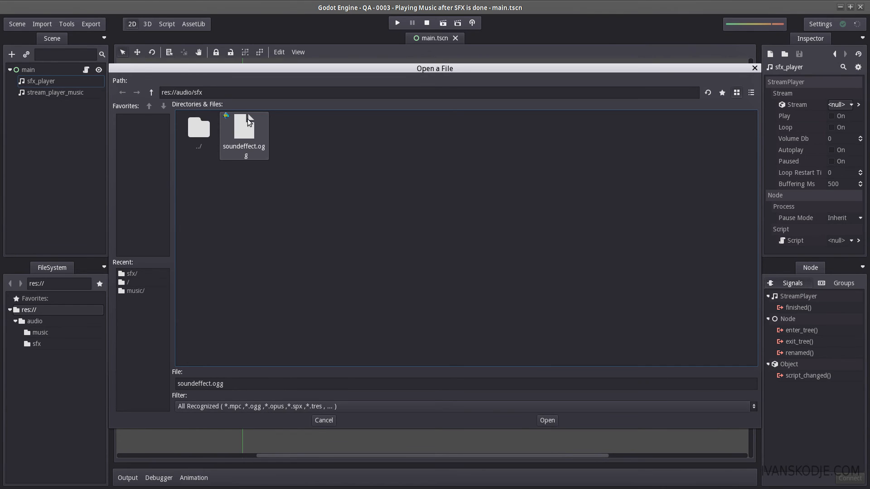
click(547, 419)
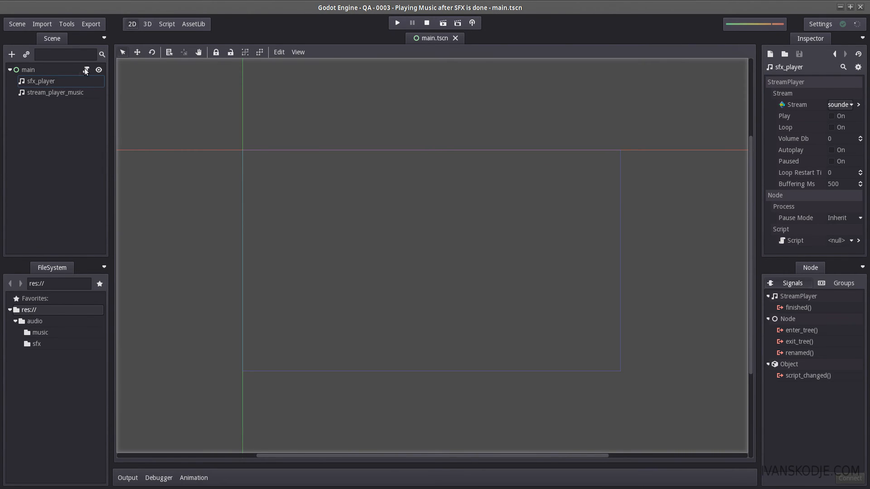
click(167, 24)
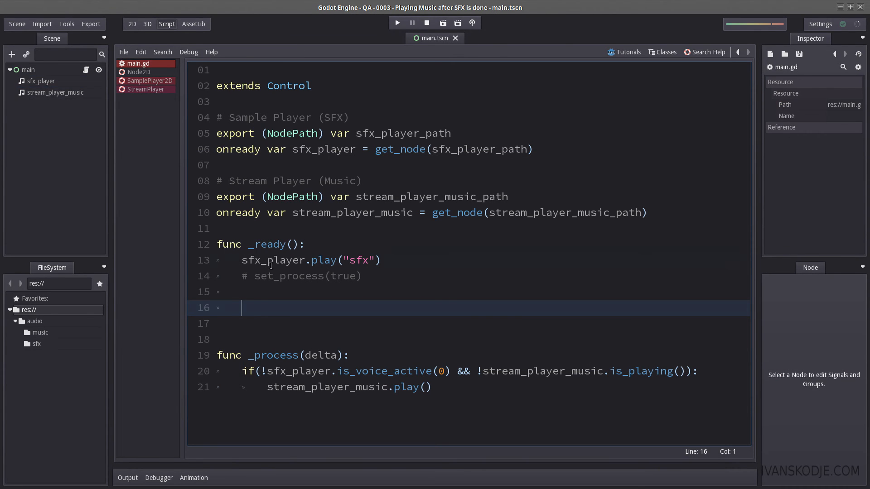
Step: Write sfx_player.connect("finished", self, "play_music") inside _ready
text(sfx_player)
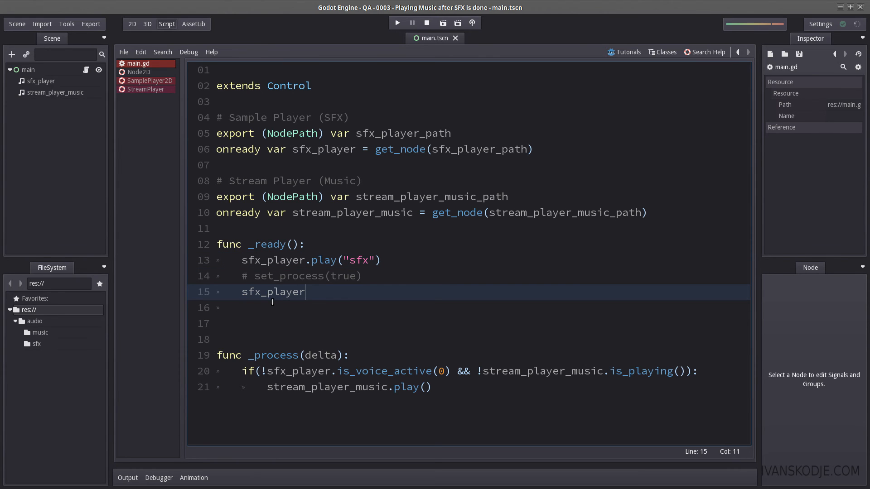
text(.connect("finished",)
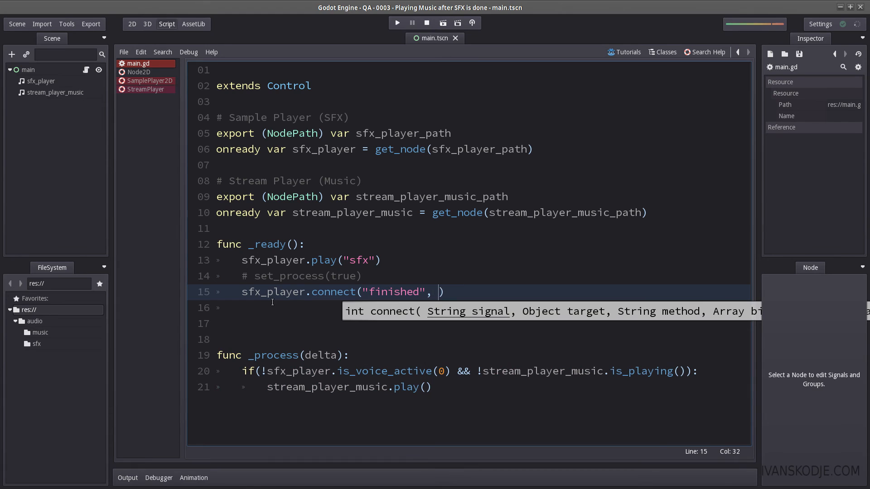
text(self,)
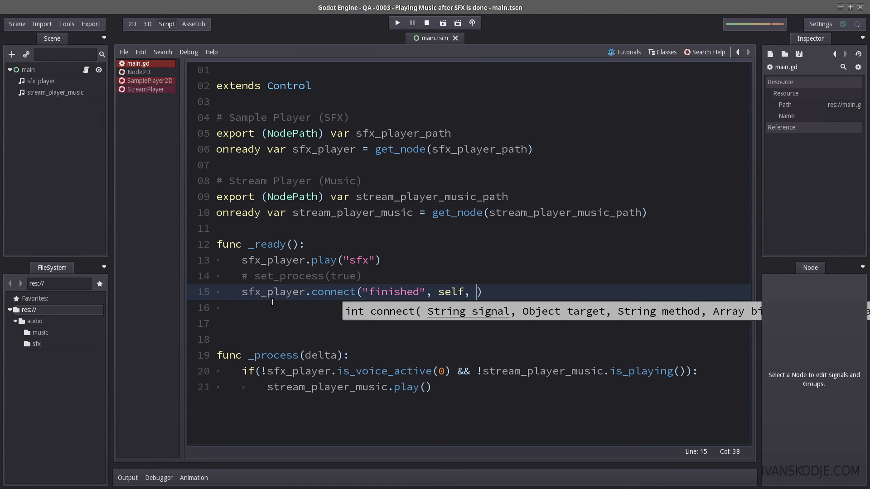
text(")
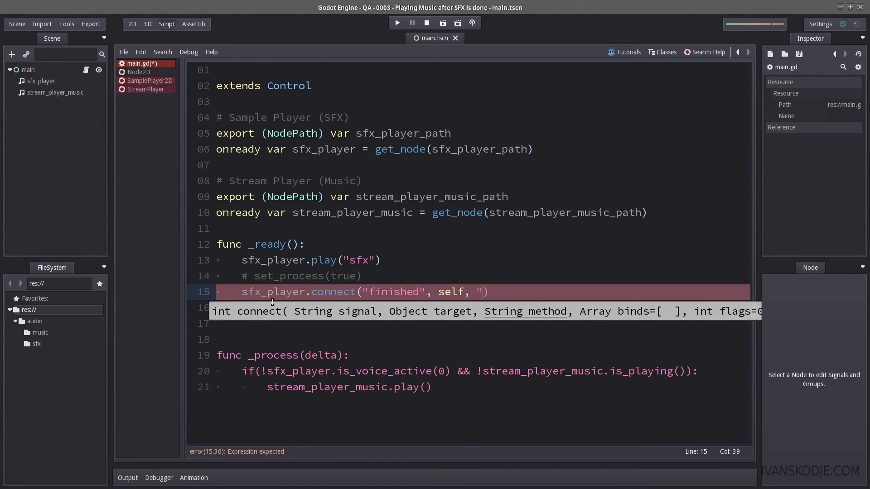
text(play)
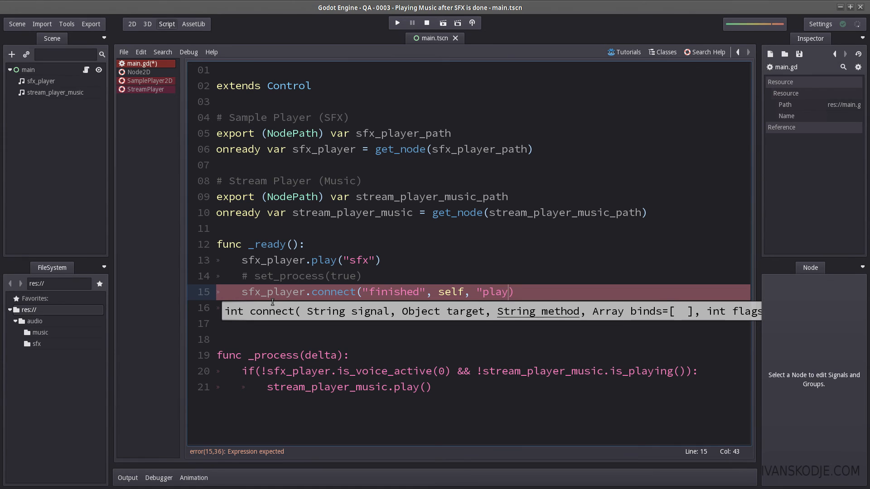
text(_music)
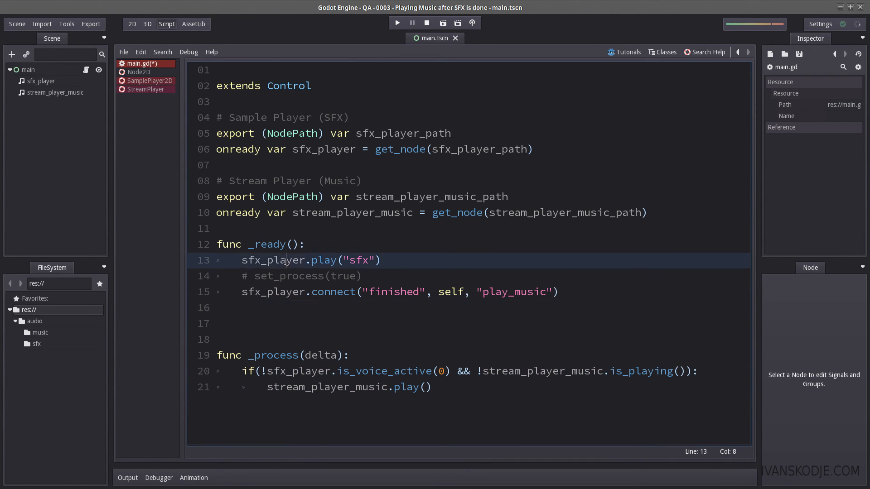
double_click(273, 291)
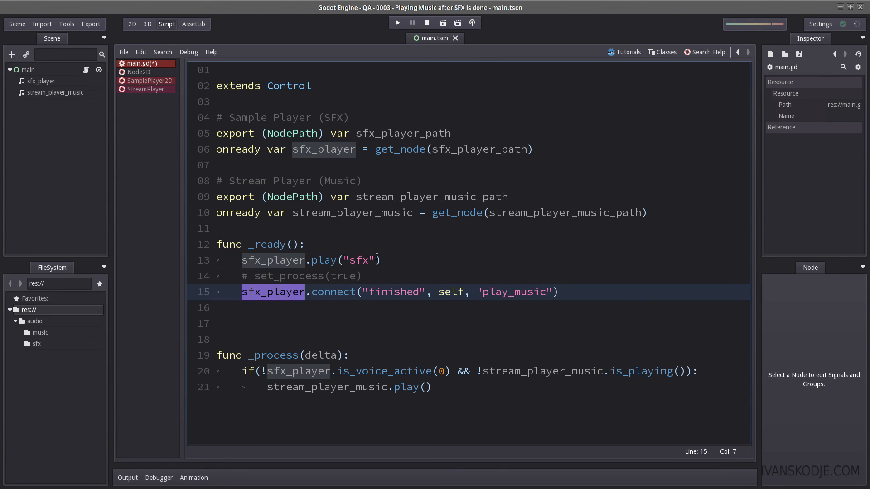
double_click(394, 292)
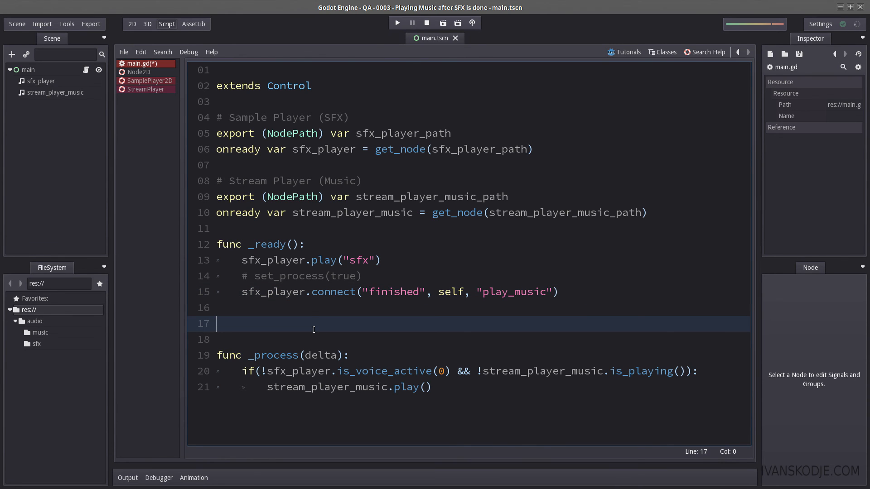
Step: Define func play_music(): and move the stream_player_music.play() call into it
text(func play_music():)
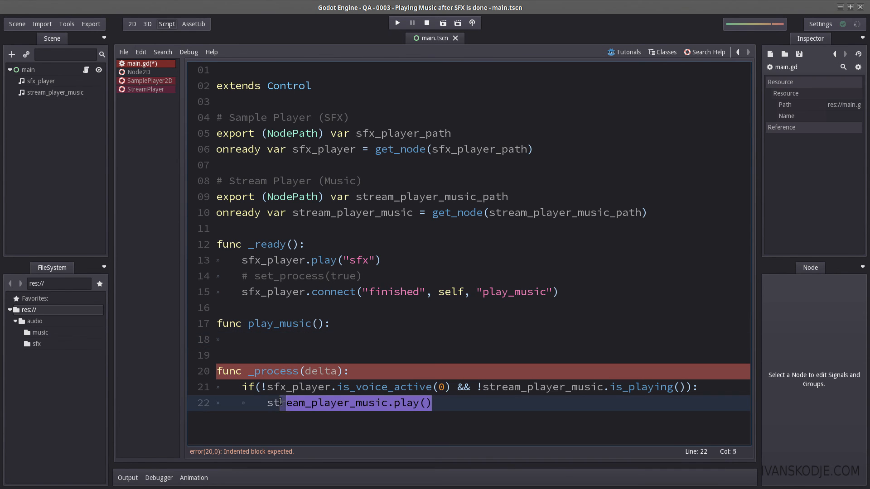
click(396, 23)
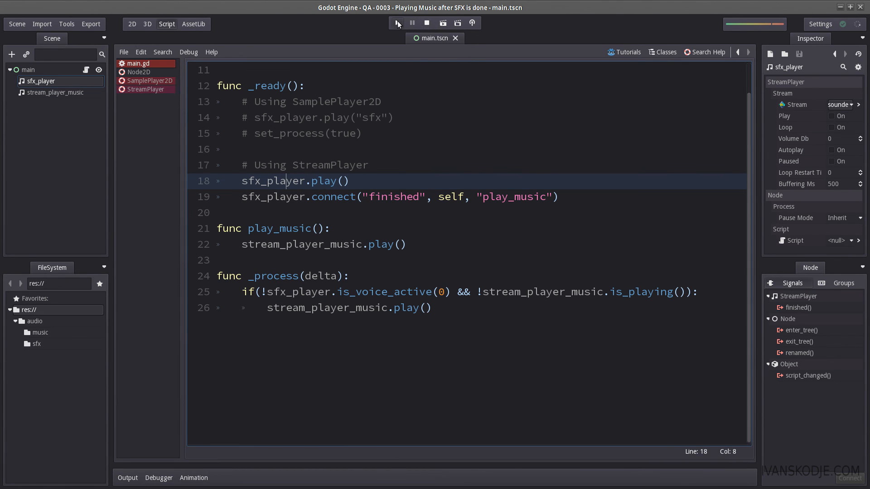
Step: Run the scene to test the sound and music, then close the game window
click(397, 23)
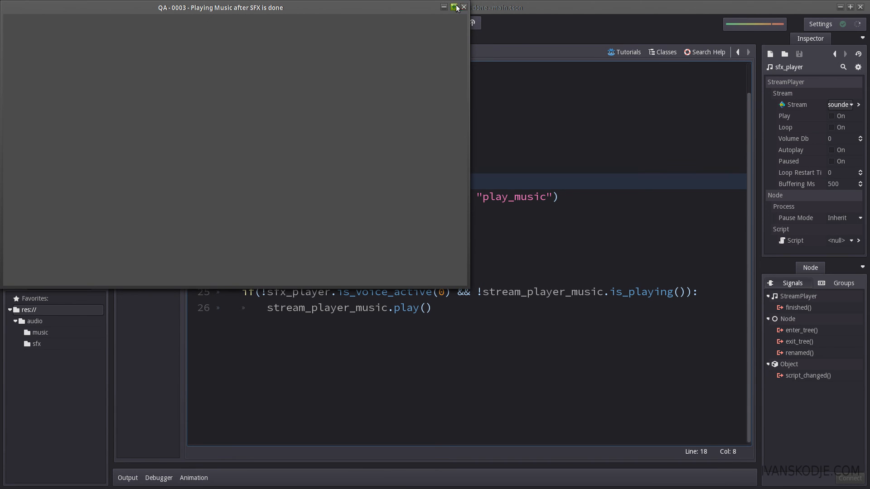
click(455, 8)
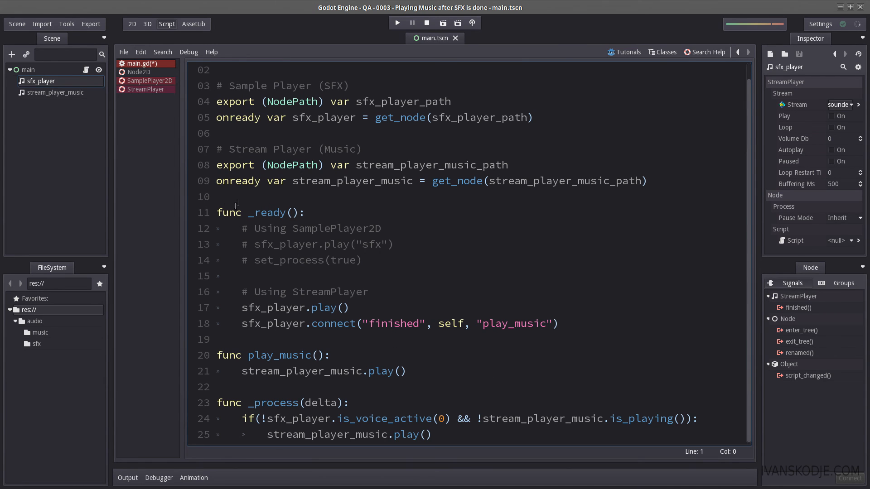
click(379, 292)
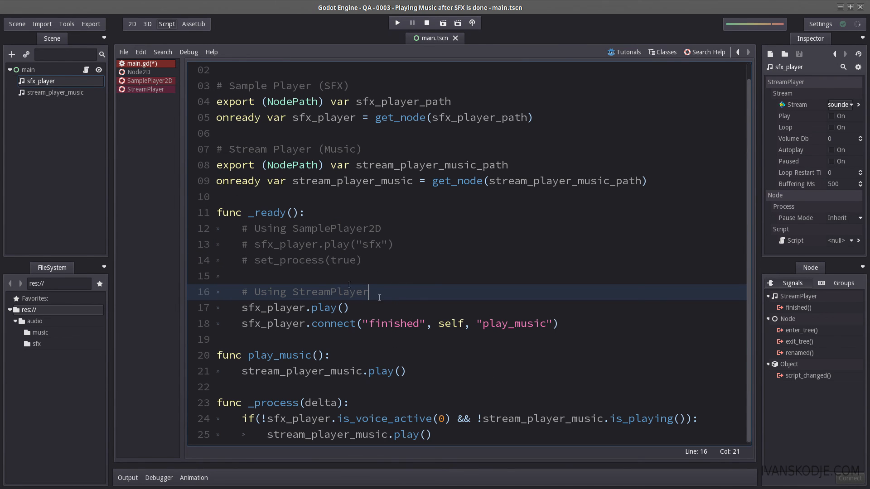